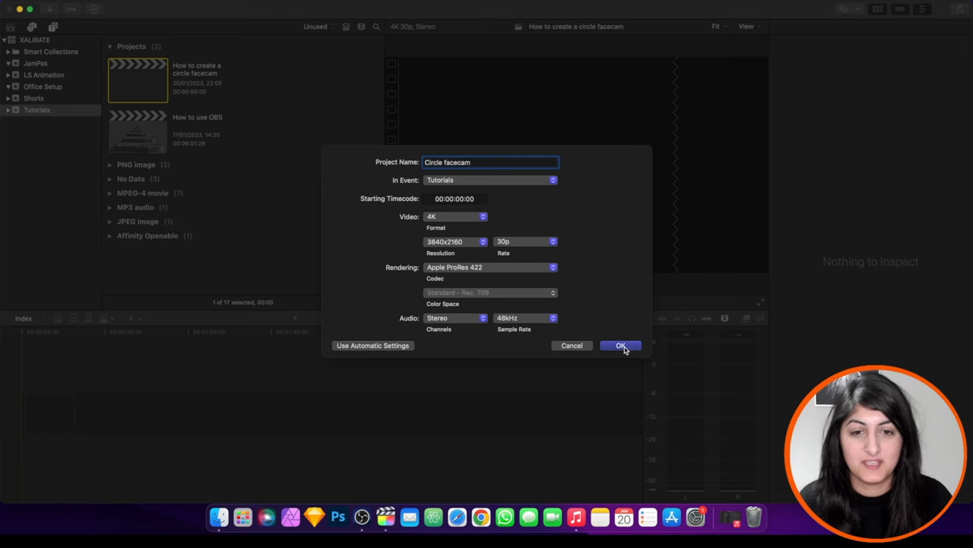
# Confirm the new 'Circle facecam' project in the Tutorials event at 4K 30p
pyautogui.click(621, 345)
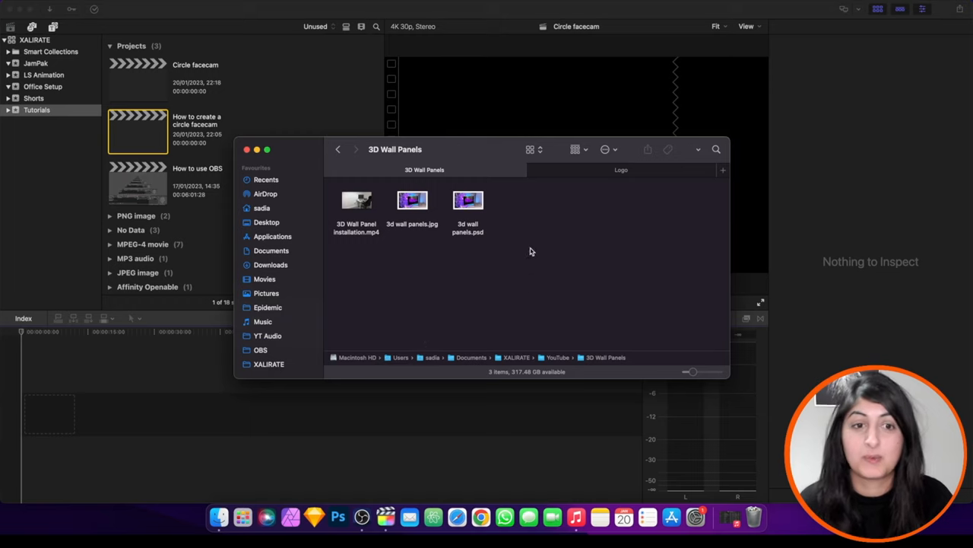
pyautogui.moveTo(356, 240)
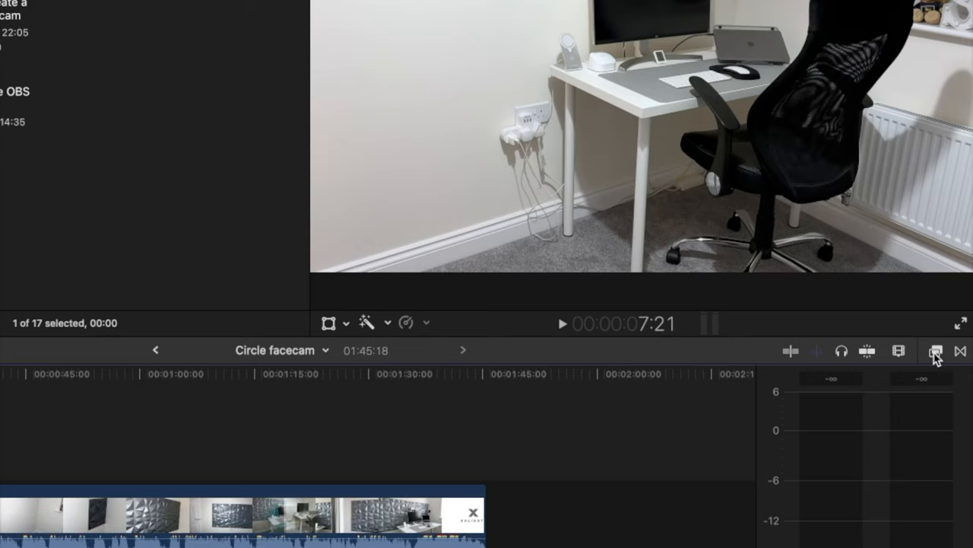
# Apply the Shape Mask effect from the Masks category to the wall panel clip
pyautogui.click(936, 350)
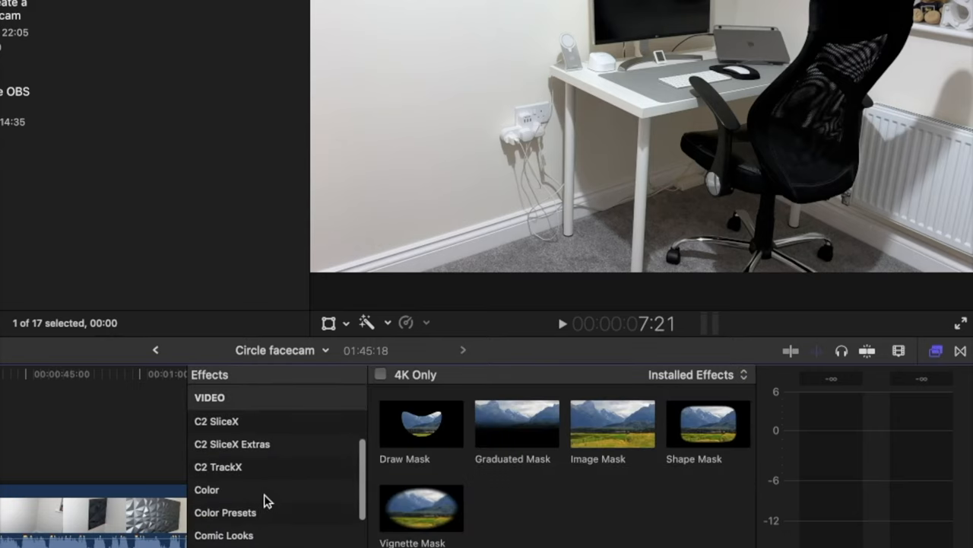
pyautogui.scroll(-3)
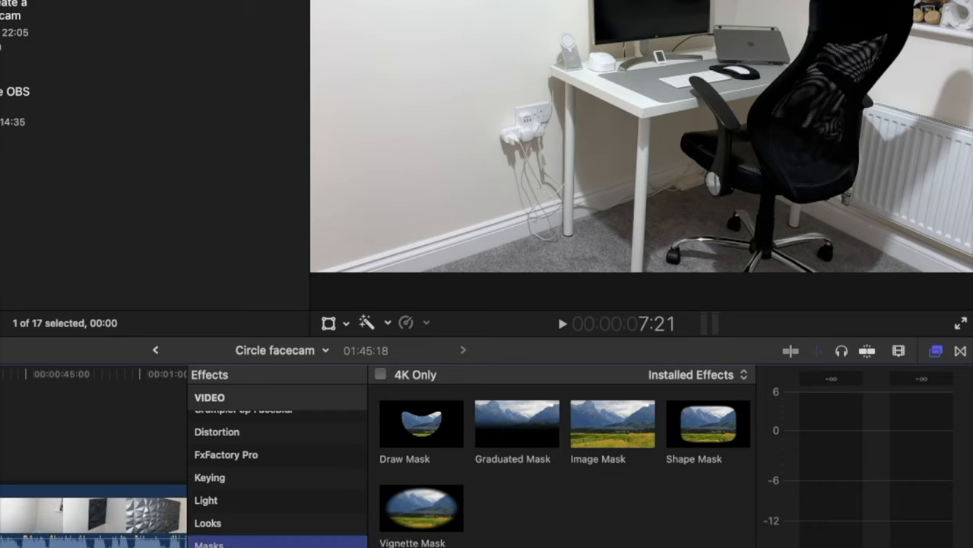
pyautogui.moveTo(606, 432)
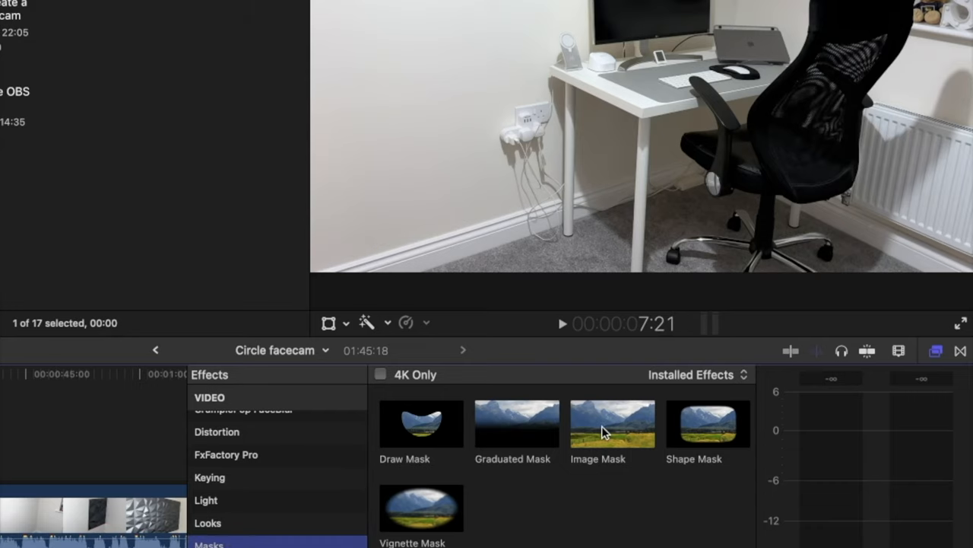
pyautogui.click(693, 423)
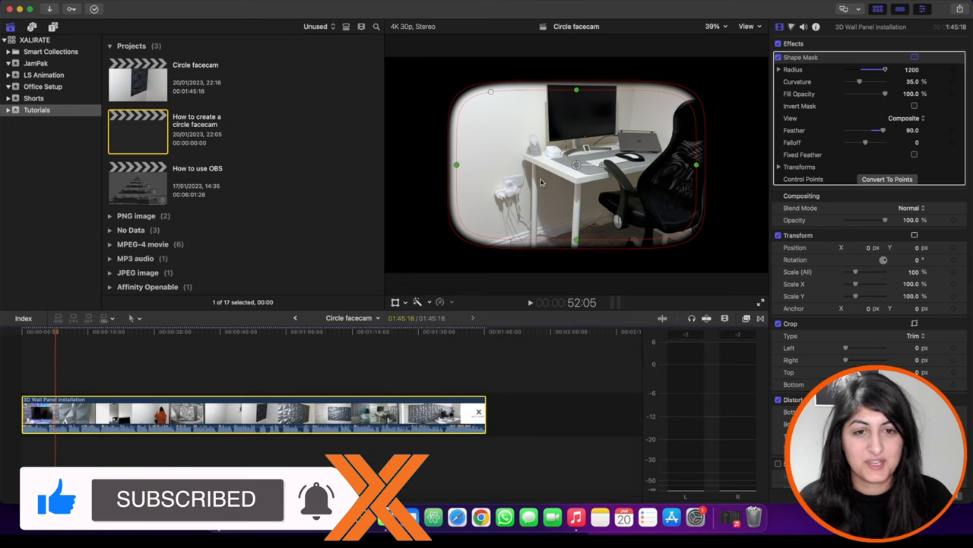
pyautogui.moveTo(496, 181)
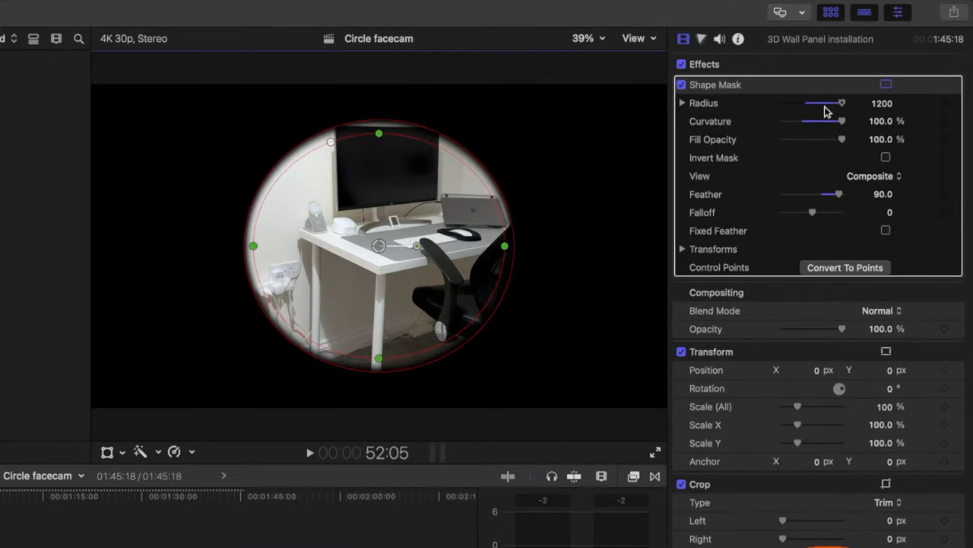
pyautogui.moveTo(837, 115)
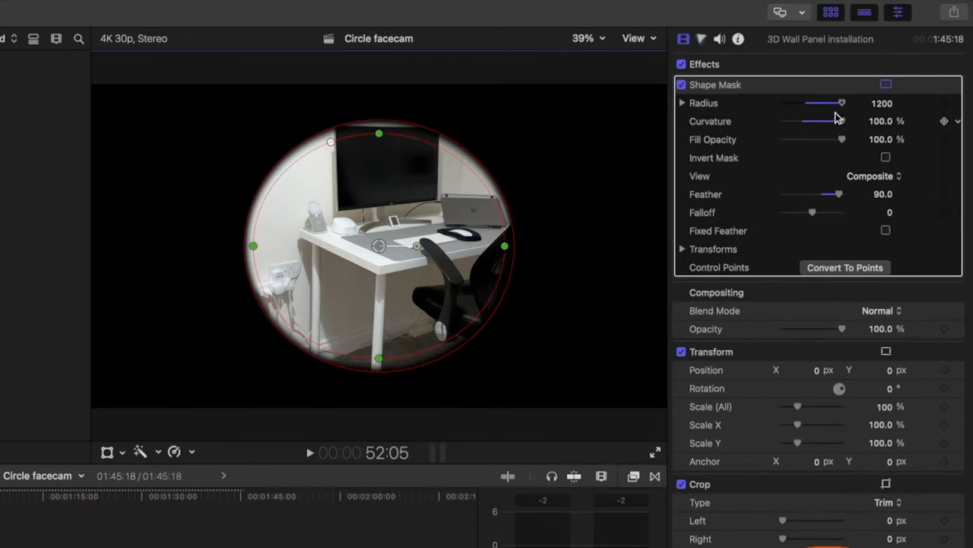
# Reduce Shape Mask radius to 1000 and settle curvature back at 100% for a round mask
pyautogui.moveTo(841, 104); pyautogui.dragTo(820, 104)
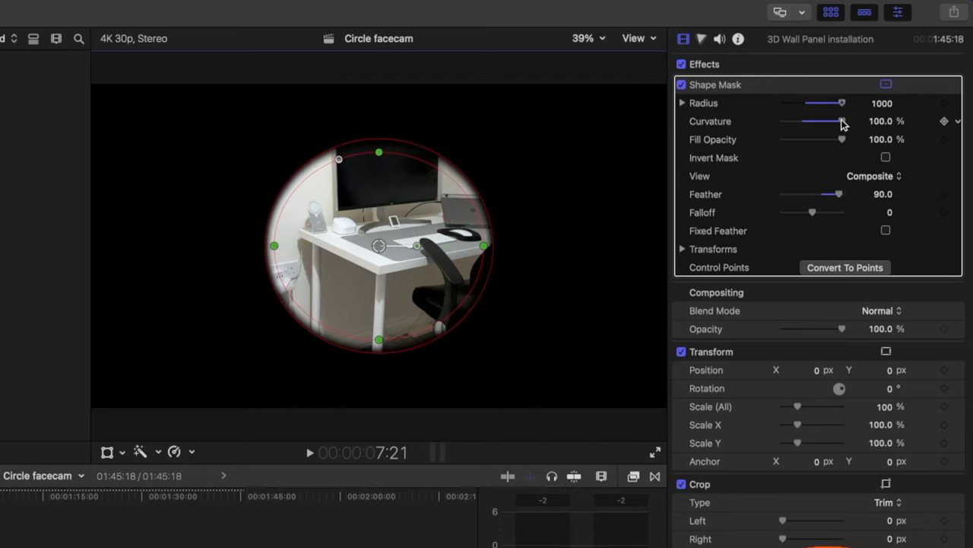
pyautogui.moveTo(843, 121); pyautogui.dragTo(799, 122)
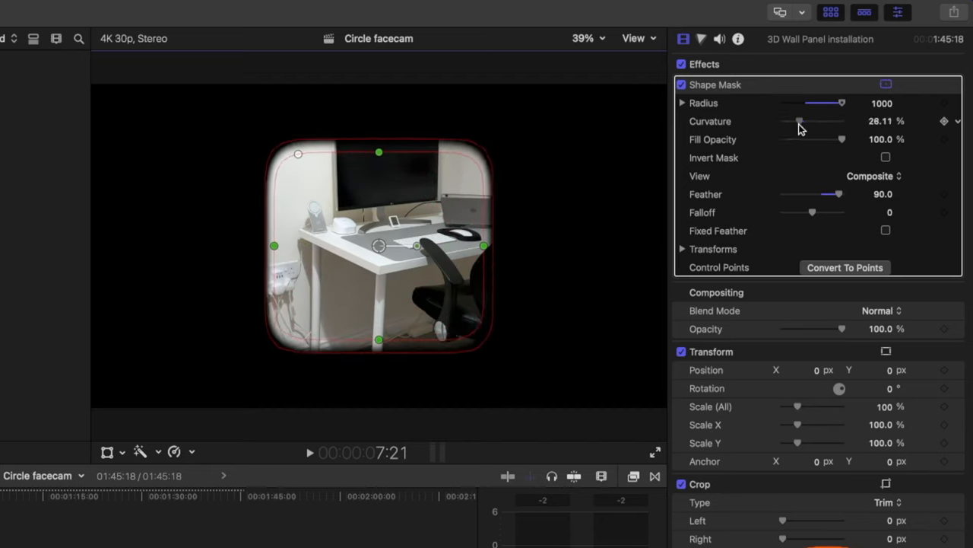
pyautogui.moveTo(800, 122); pyautogui.dragTo(843, 122)
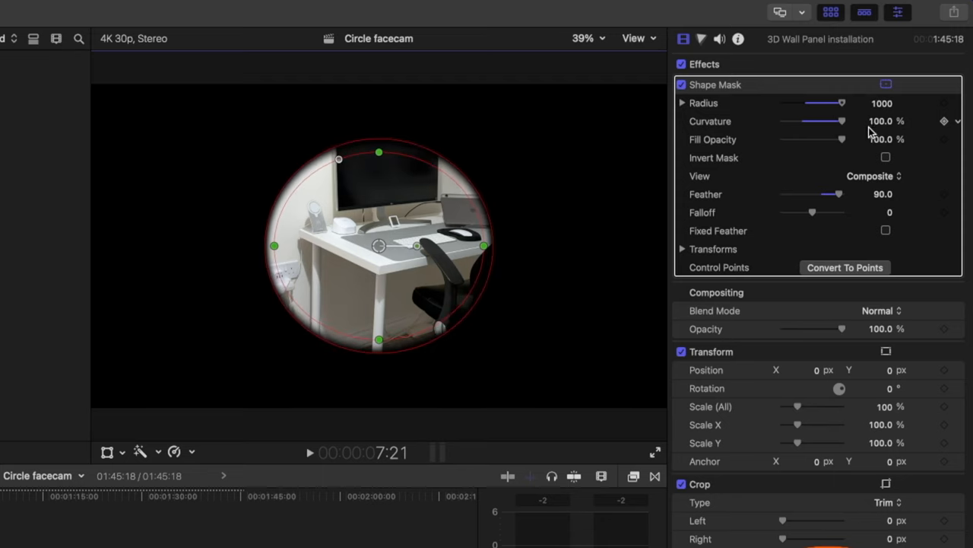
pyautogui.click(585, 38)
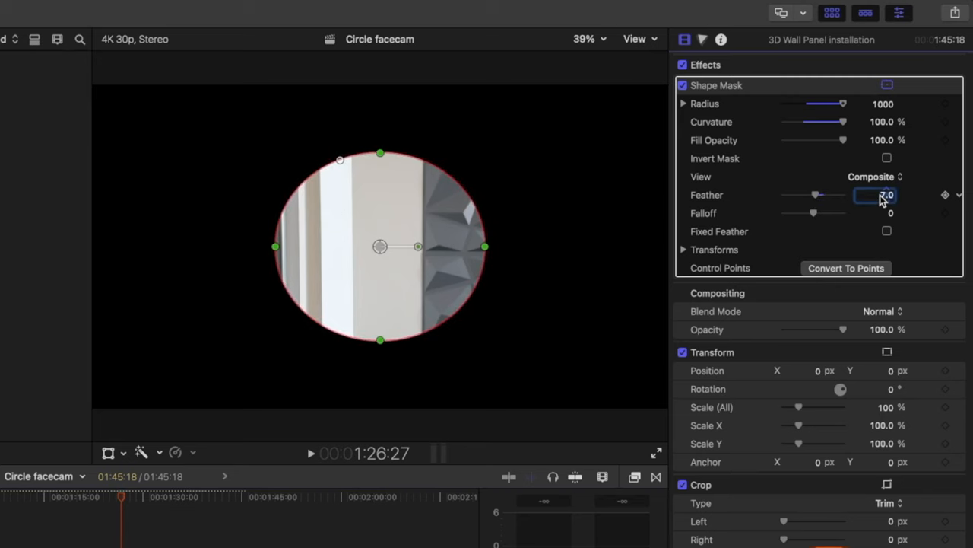
# Set the Shape Mask feather to 15 and preview the crisp-edged circle
pyautogui.write('15.0')
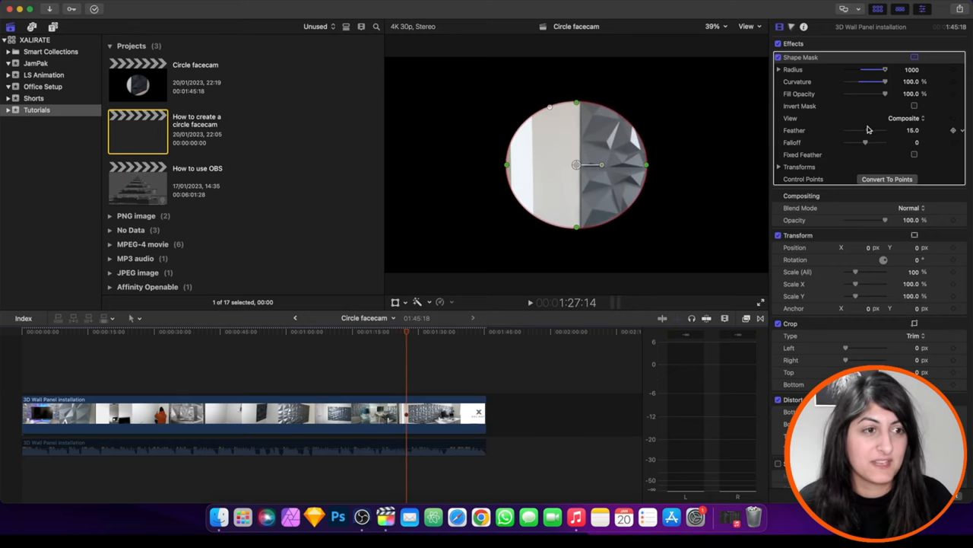
pyautogui.moveTo(851, 131); pyautogui.dragTo(875, 131)
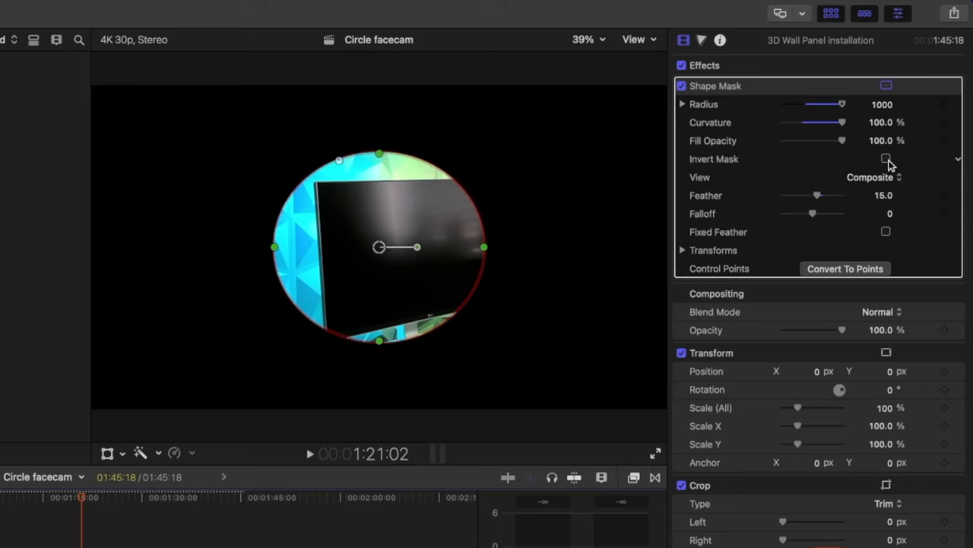
pyautogui.click(885, 159)
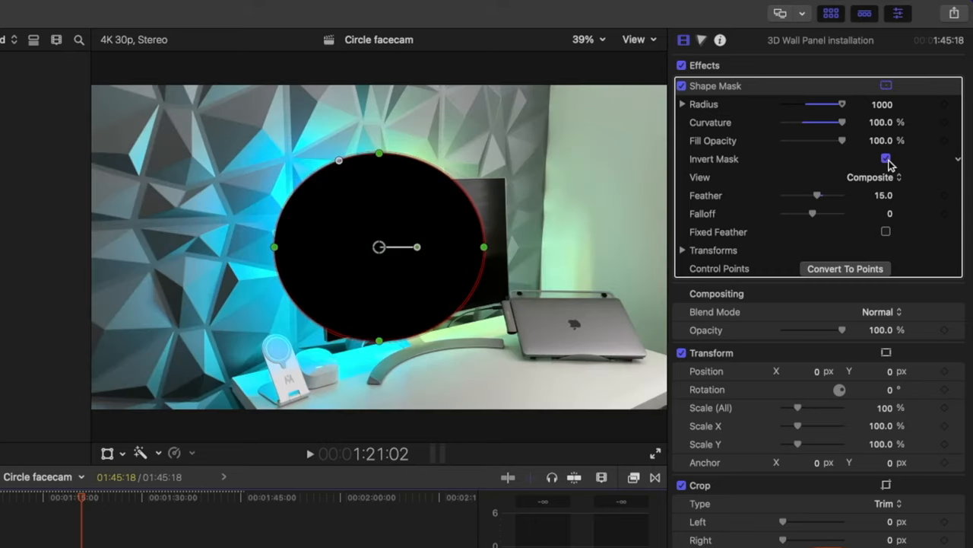
pyautogui.click(885, 158)
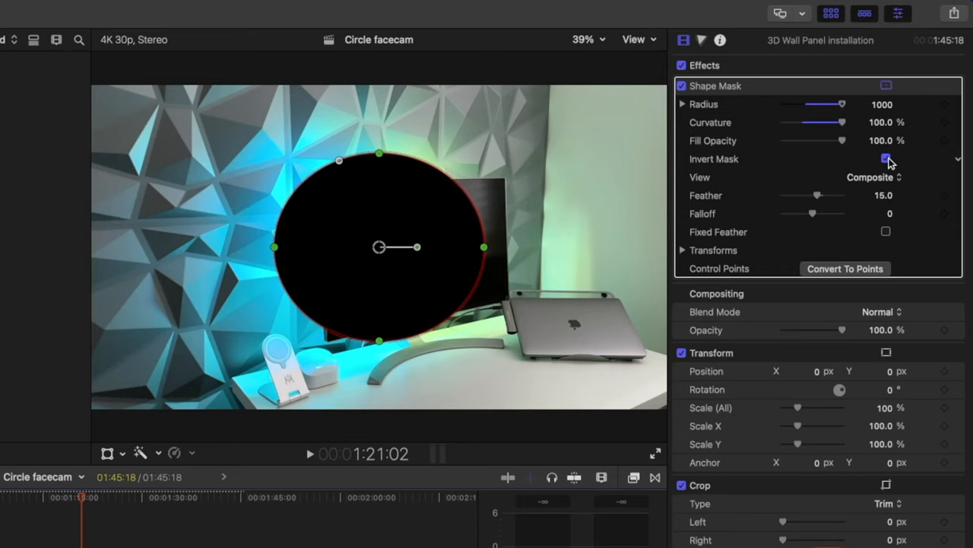
pyautogui.click(885, 159)
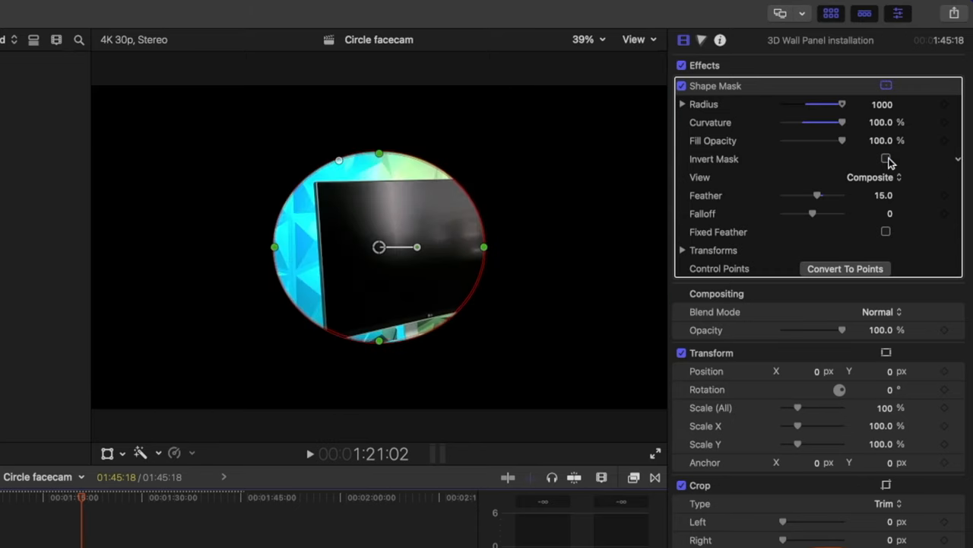
pyautogui.click(885, 159)
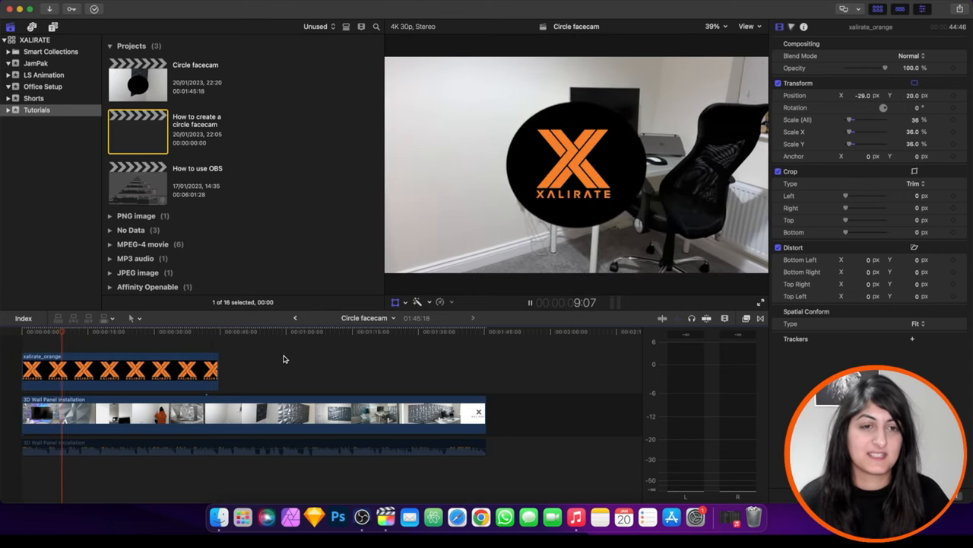
# Invert the Shape Mask so the room shows around a black circle
pyautogui.click(72, 331)
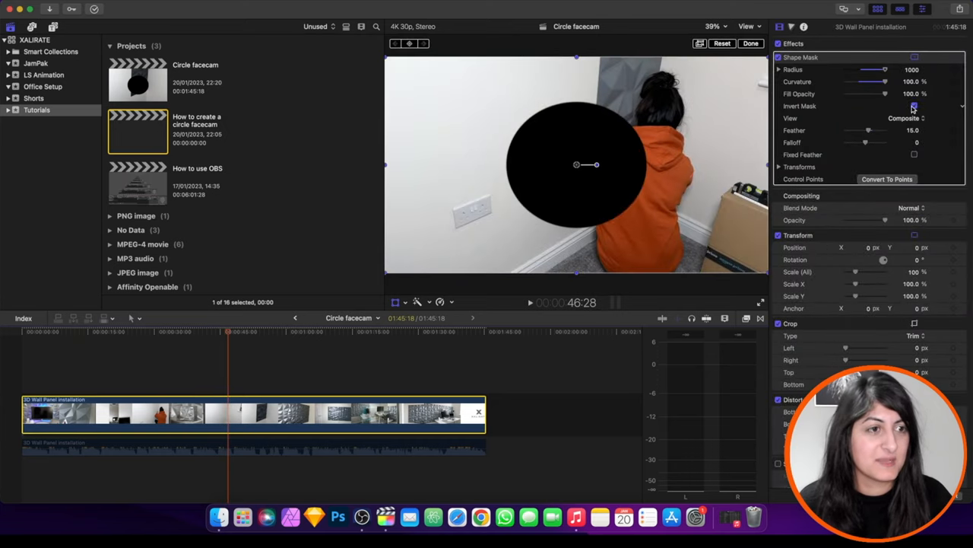
# Turn off Invert Mask so footage shows only inside the circle
pyautogui.click(914, 107)
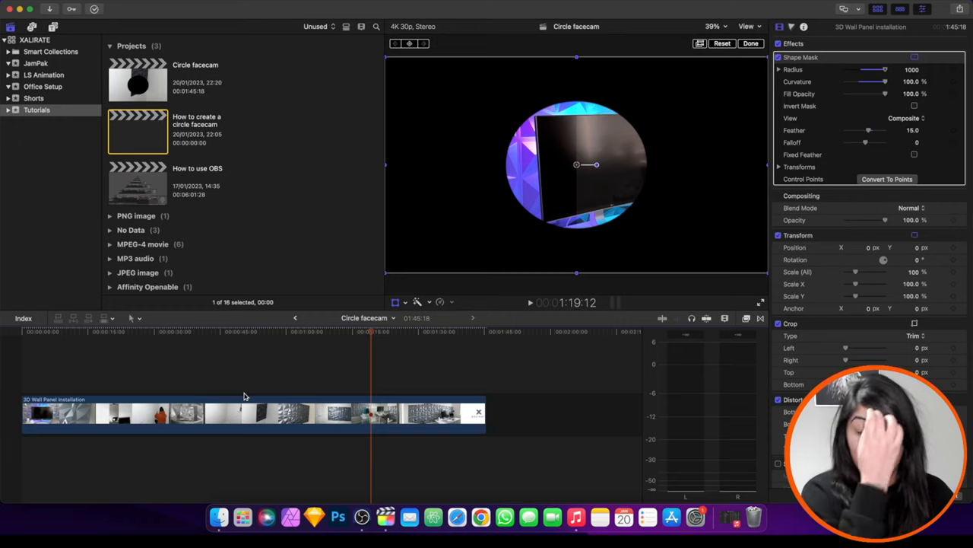
pyautogui.moveTo(33, 396)
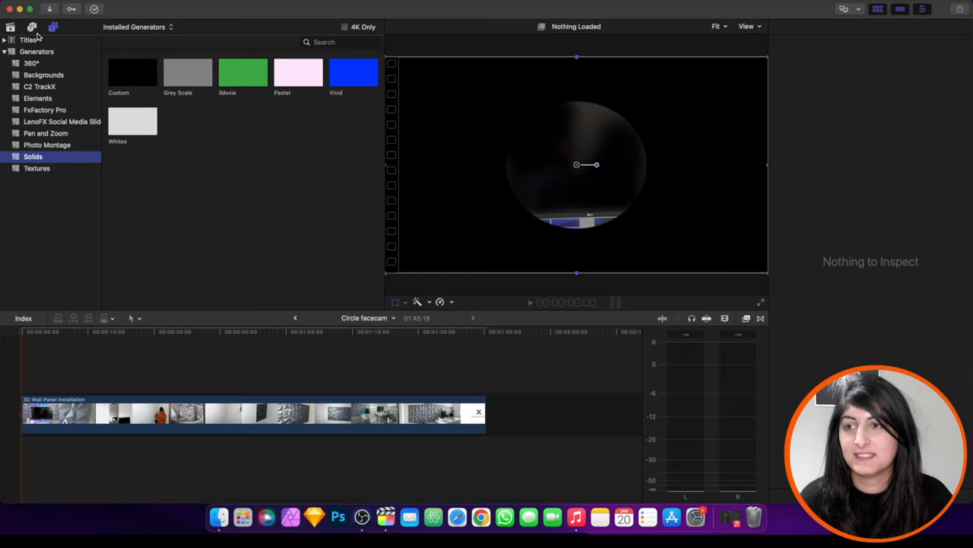
# Add the Shapes circle generator from Elements above the wall panel clip
pyautogui.click(38, 97)
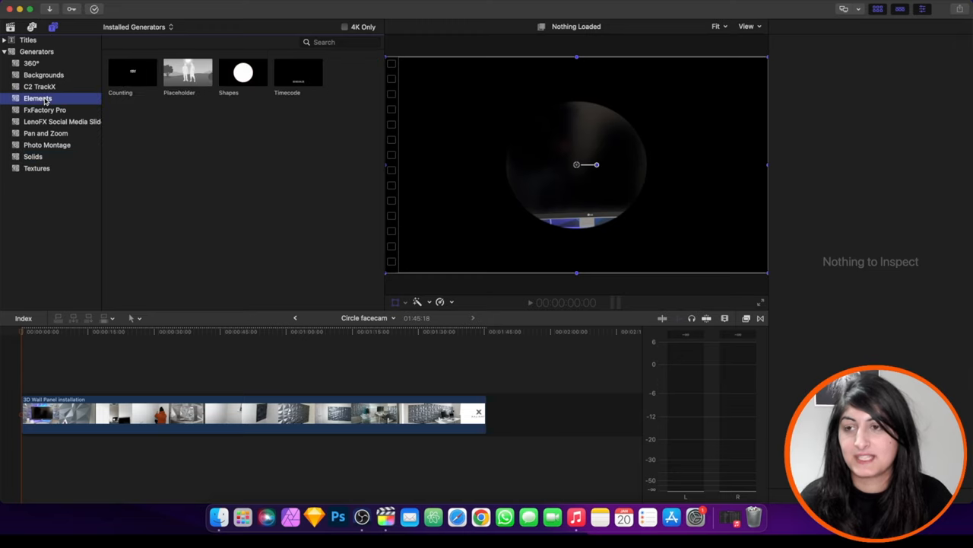
pyautogui.click(244, 73)
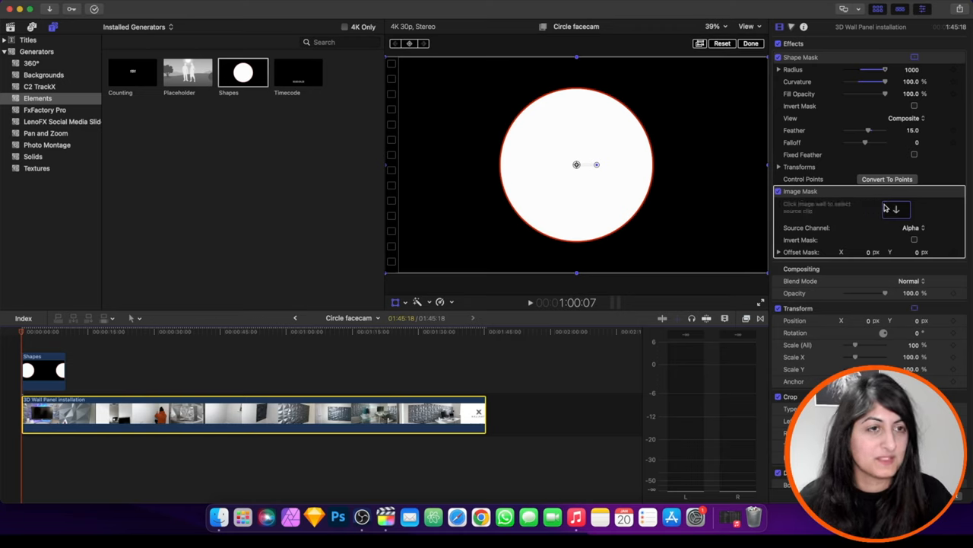
# Set the Shapes clip as the Image Mask source and preview the circular result
pyautogui.click(800, 192)
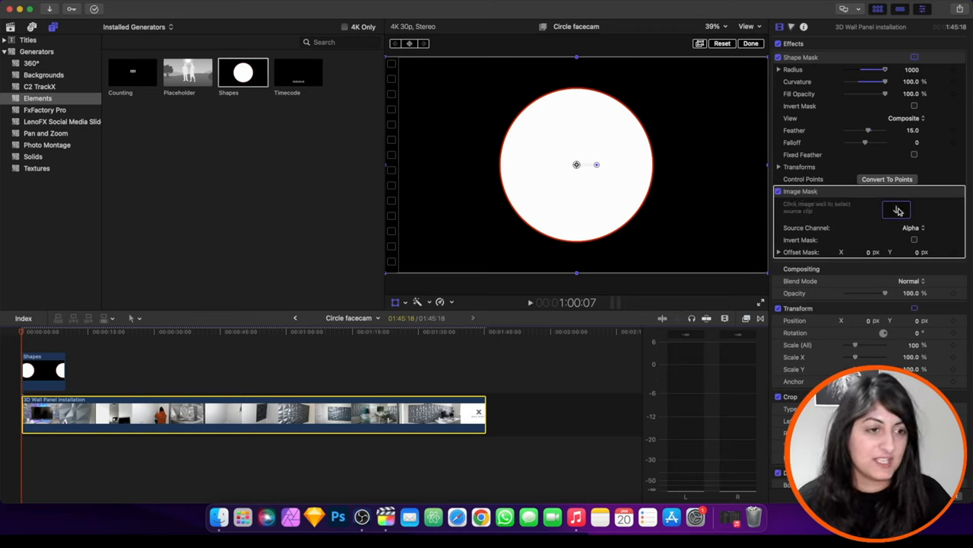
pyautogui.click(898, 210)
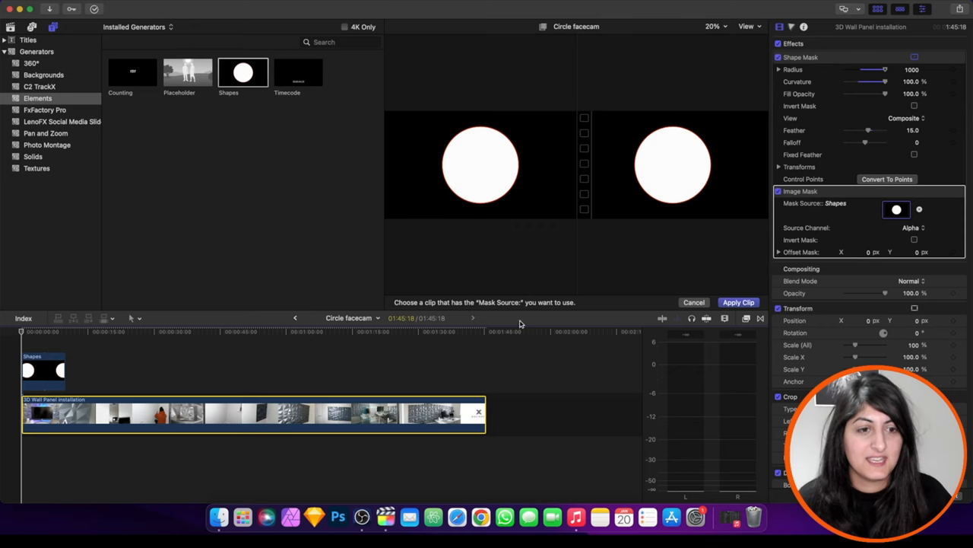
pyautogui.click(738, 301)
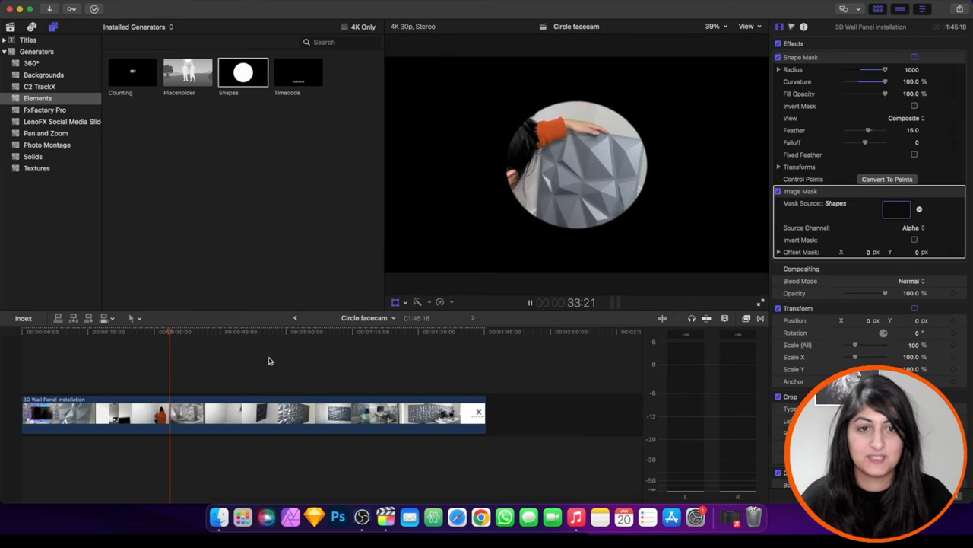
pyautogui.click(327, 332)
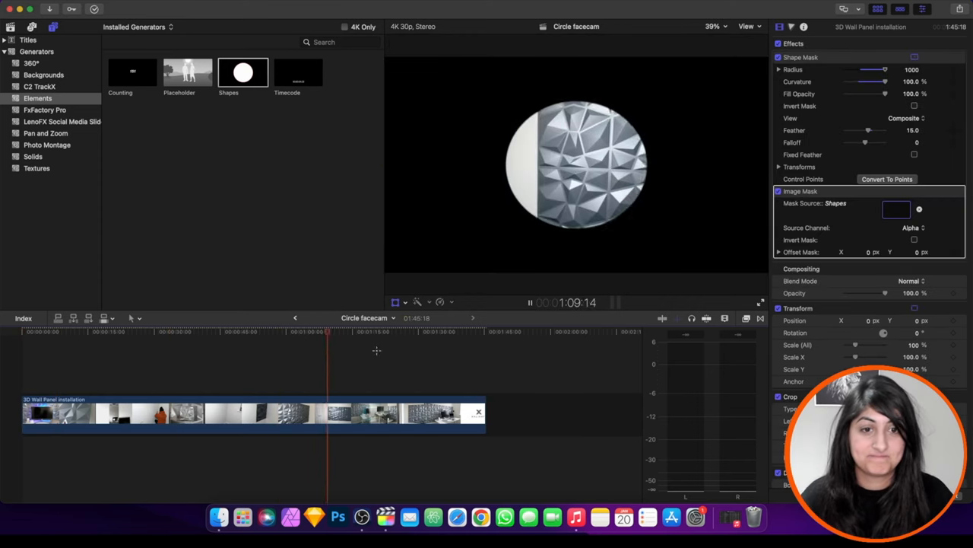